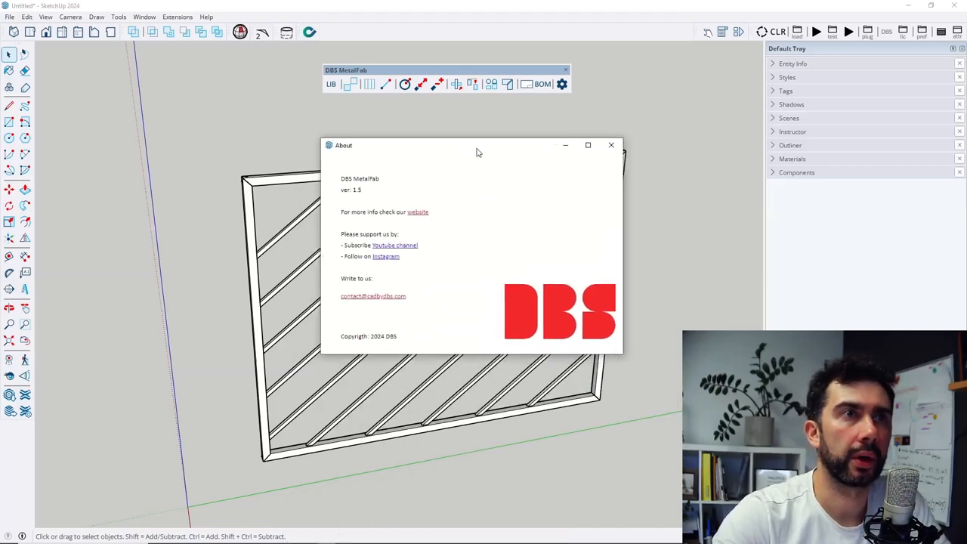
- Close the plugin About window and expand the Outliner listing parts P1 to P14
drag(476, 145, 494, 144)
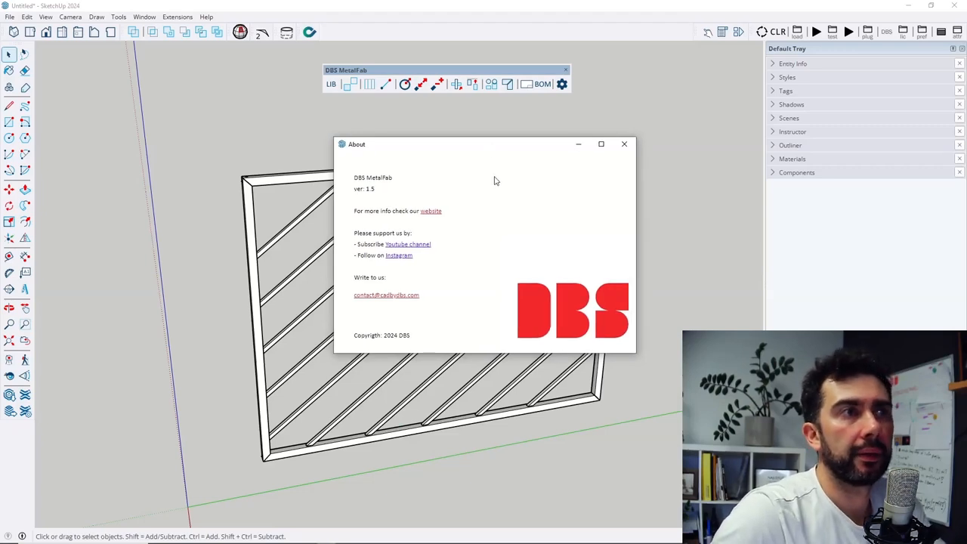
mouse_move(433, 197)
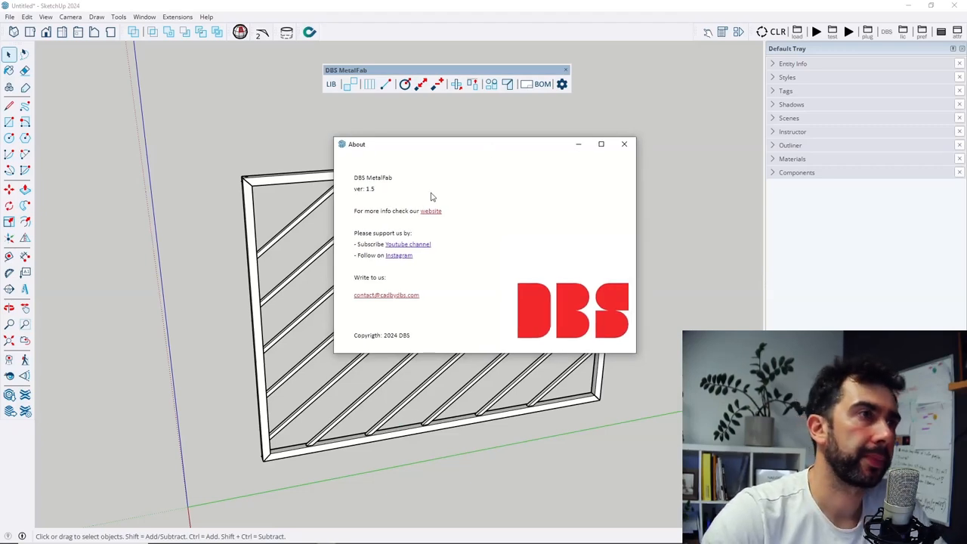
mouse_move(386, 192)
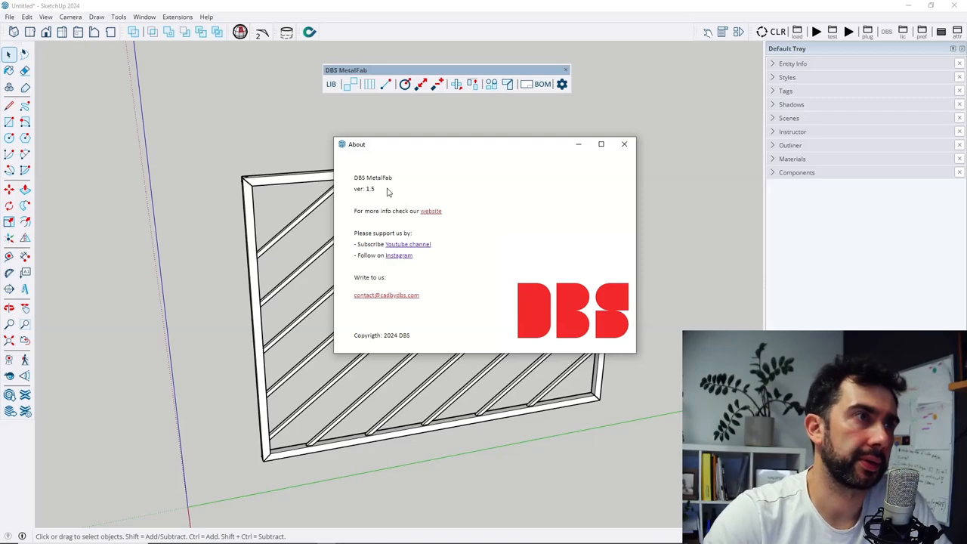
click(624, 144)
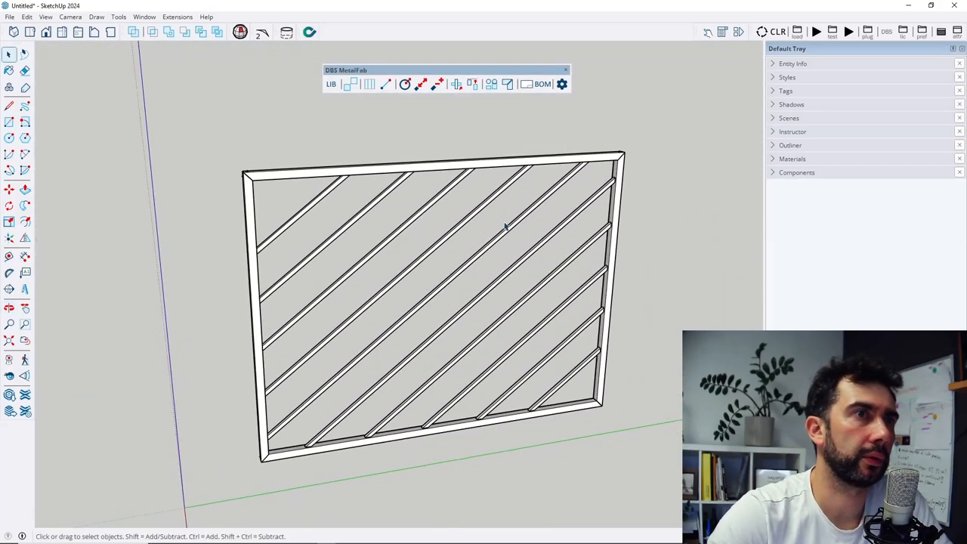
mouse_move(510, 185)
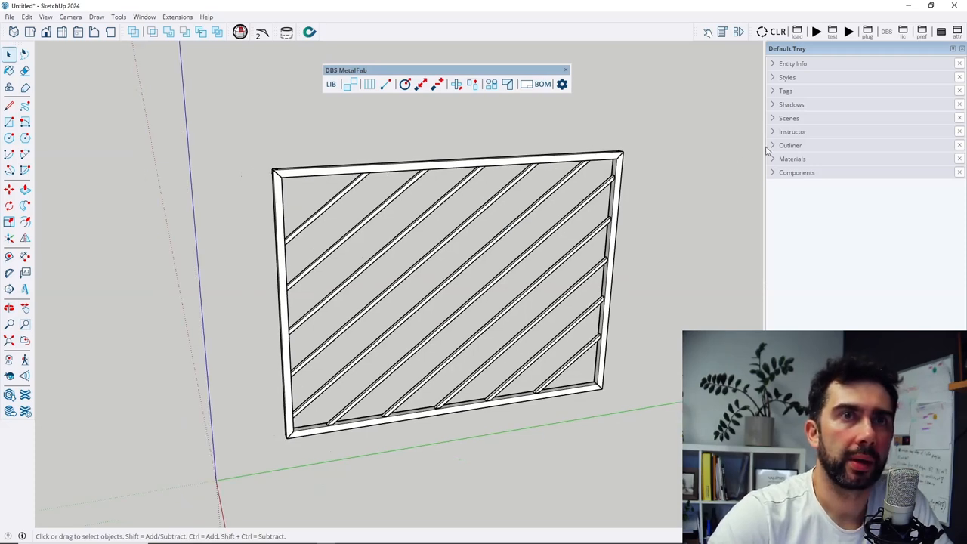
click(790, 145)
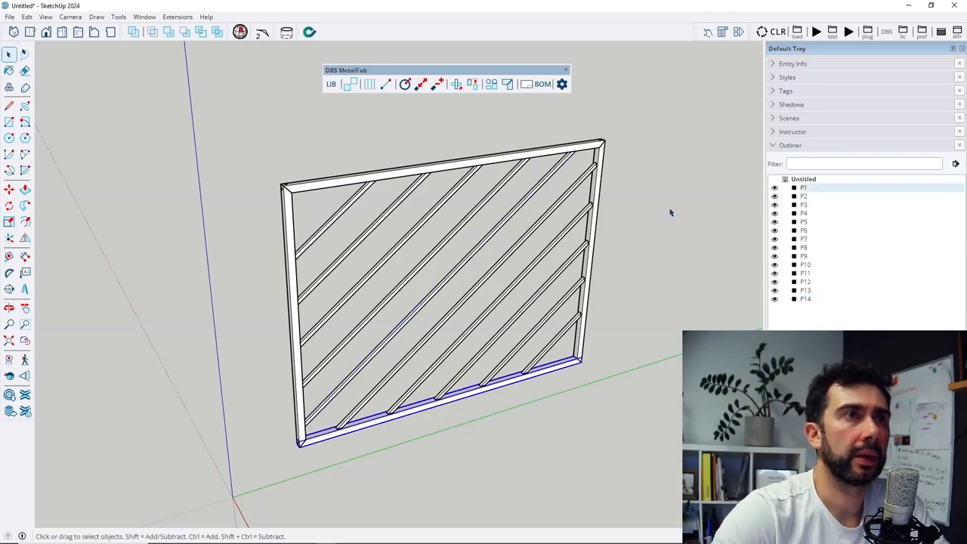
click(542, 84)
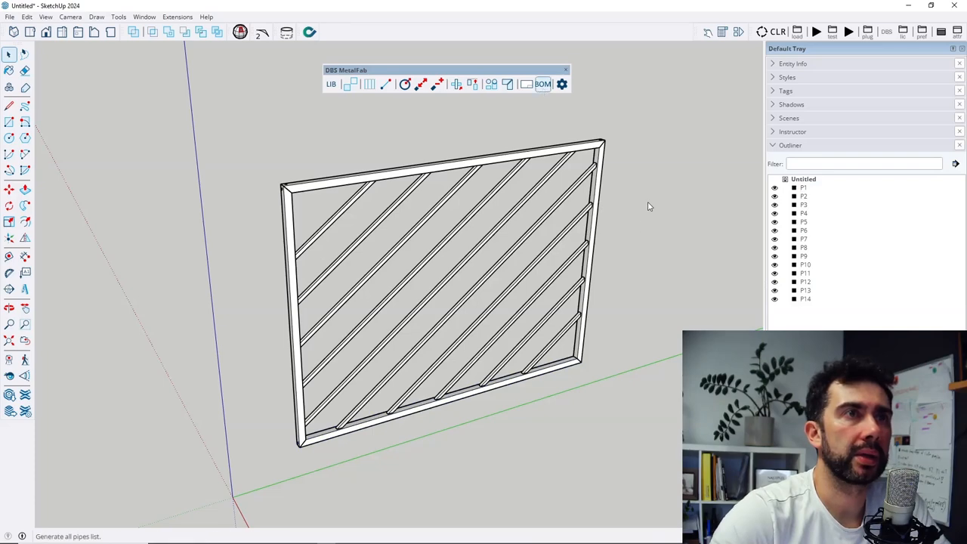
click(542, 84)
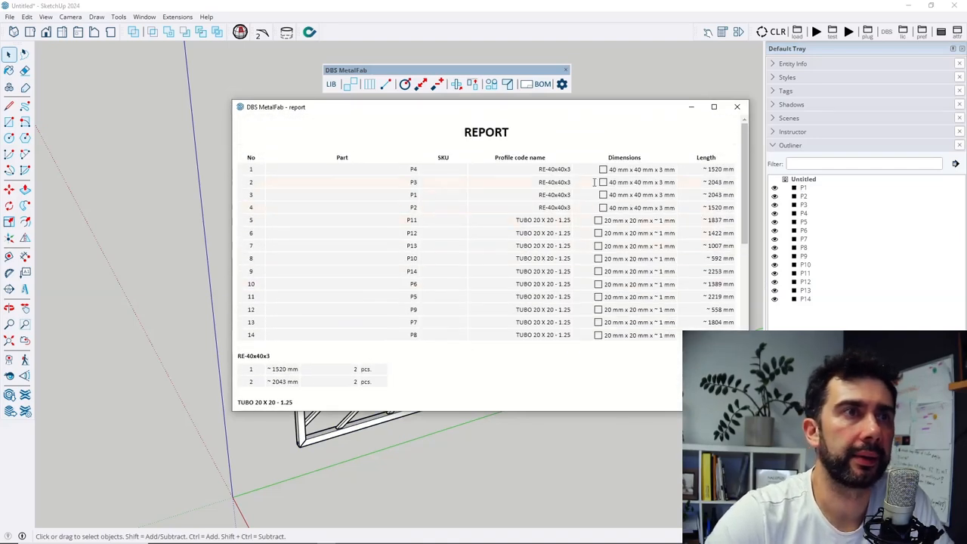
mouse_move(539, 182)
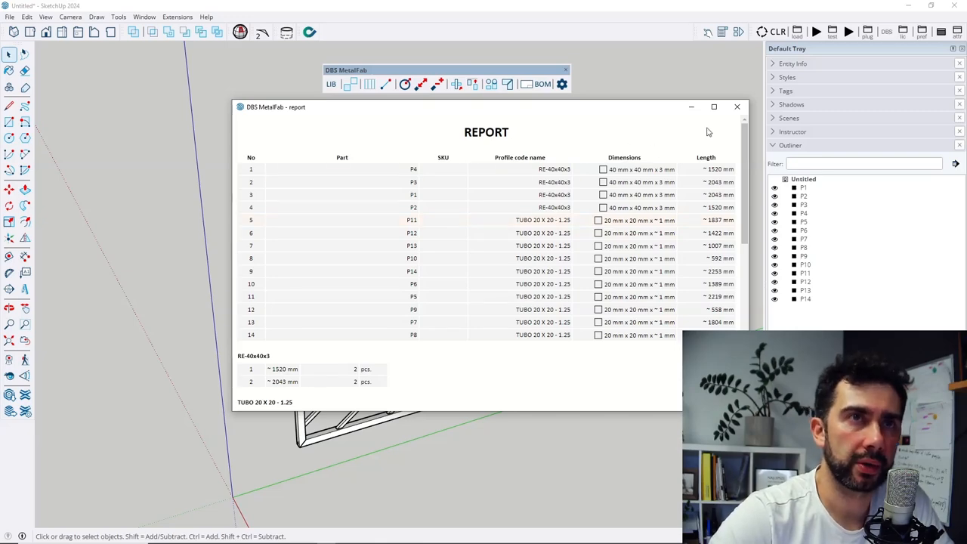
click(737, 107)
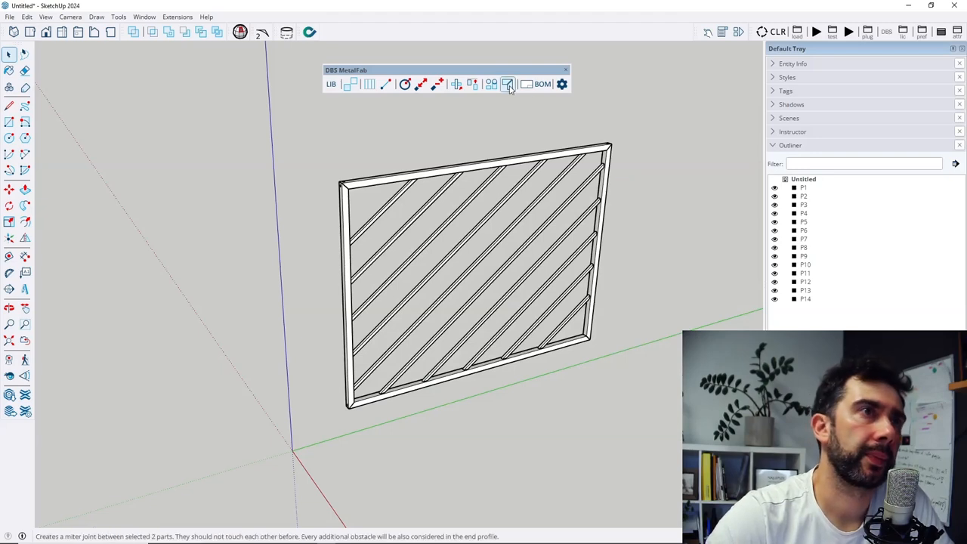
- Renumber the four selected outer frame parts with prefix 'Frame' as Frame1–Frame4
click(508, 84)
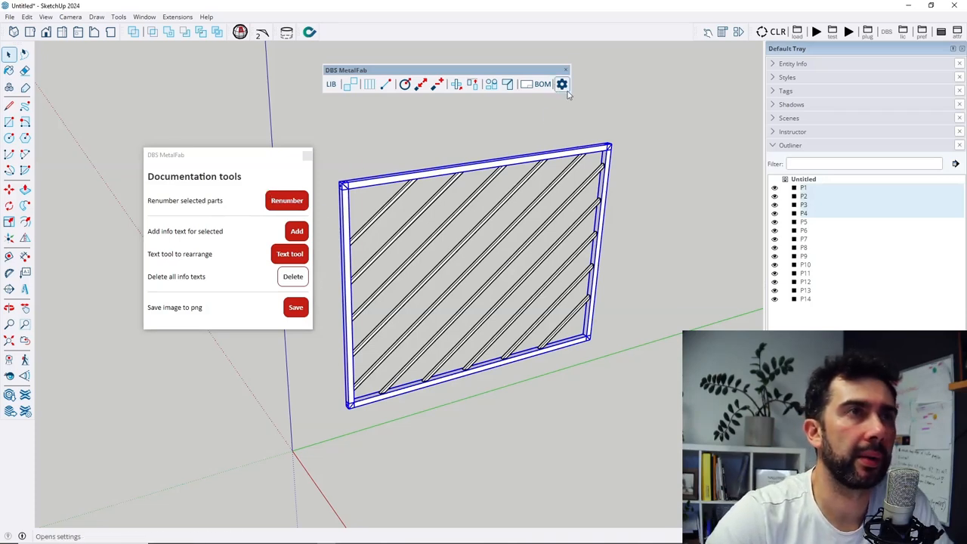
click(562, 84)
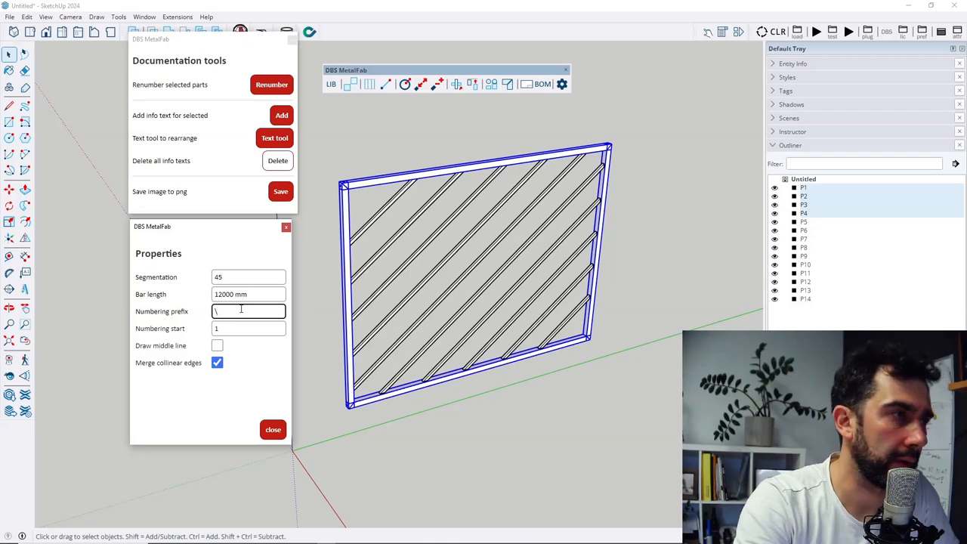
text(Frame)
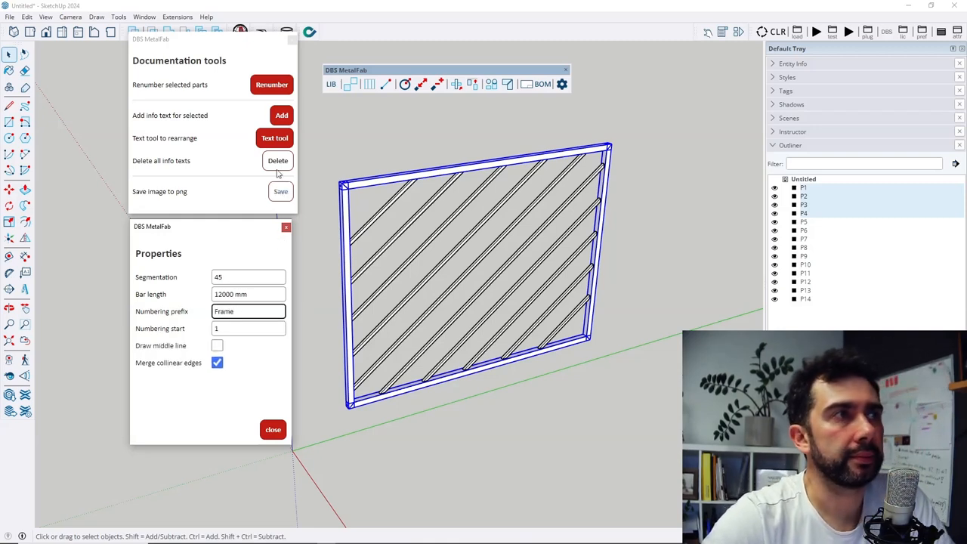
mouse_move(272, 84)
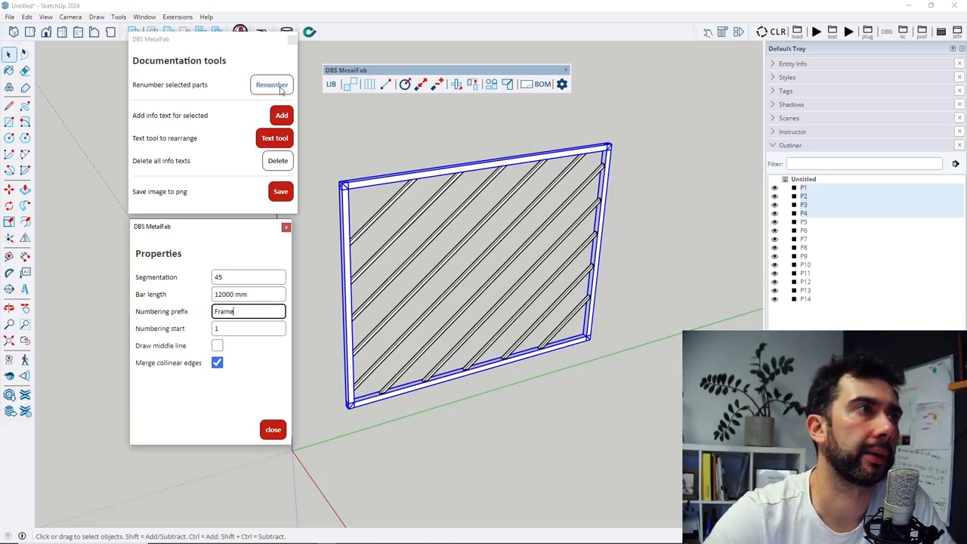
click(271, 84)
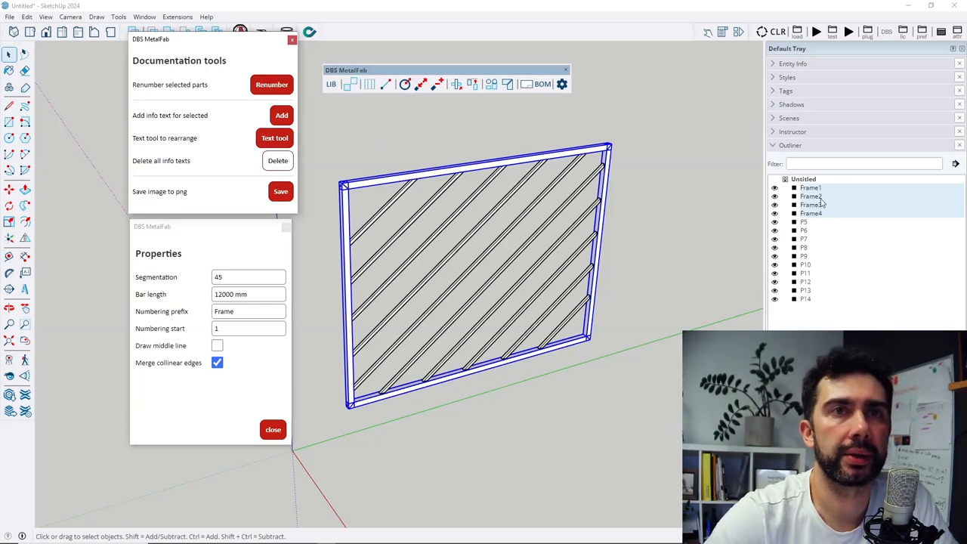
mouse_move(573, 183)
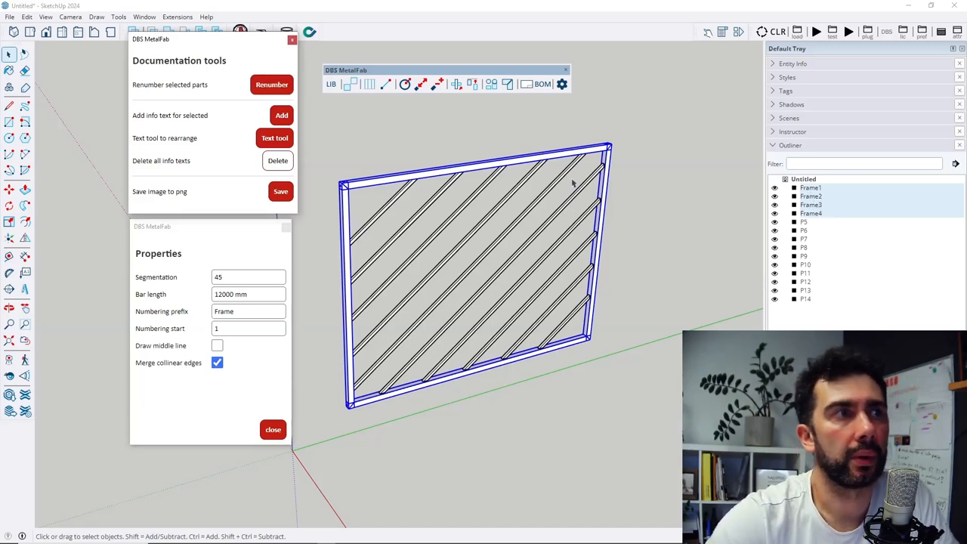
mouse_move(457, 217)
text(B)
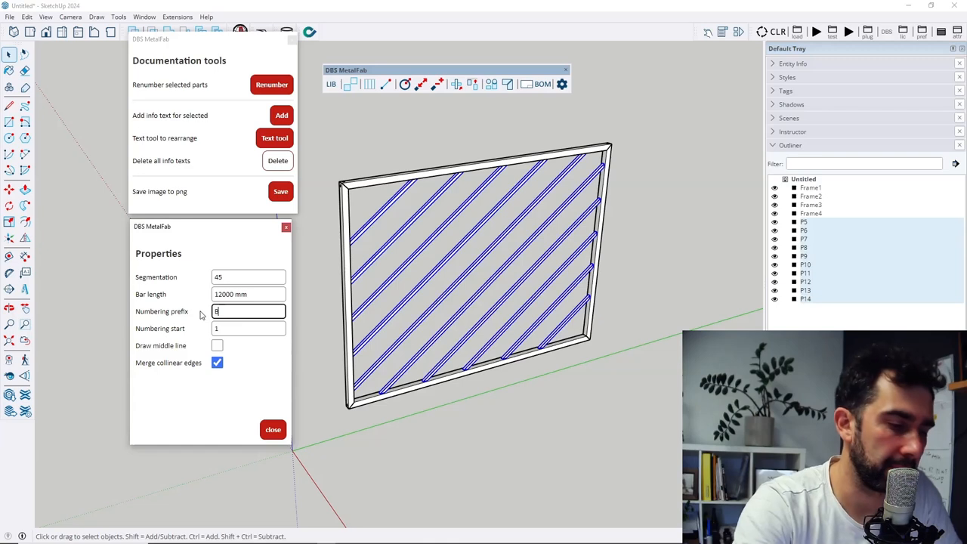
- Renumber the ten selected bars with prefix 'Bars' starting at 100
text(ars)
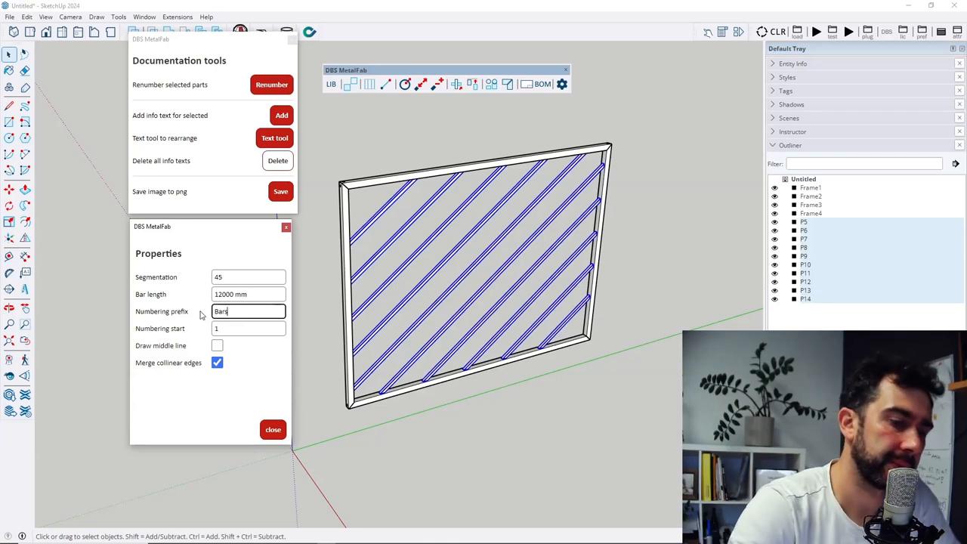
click(249, 327)
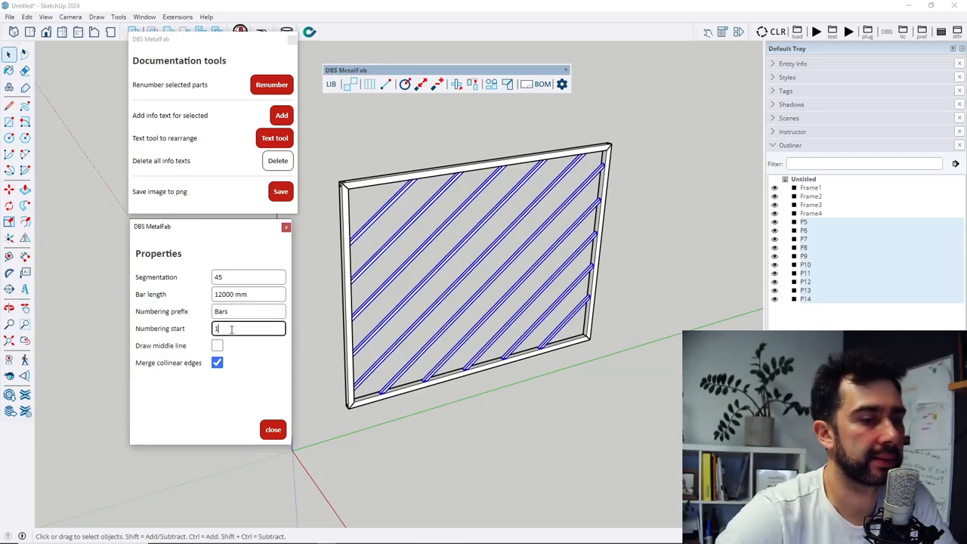
text(100)
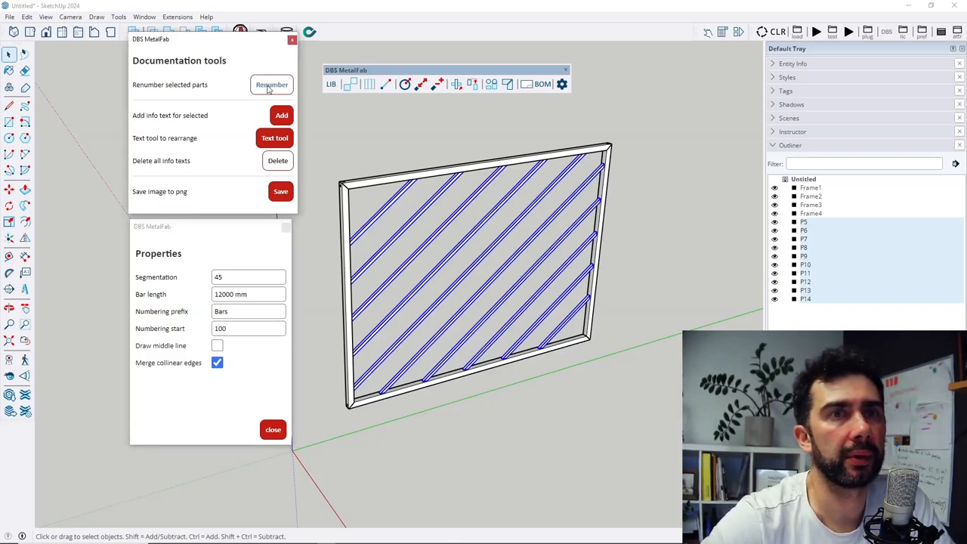
click(270, 84)
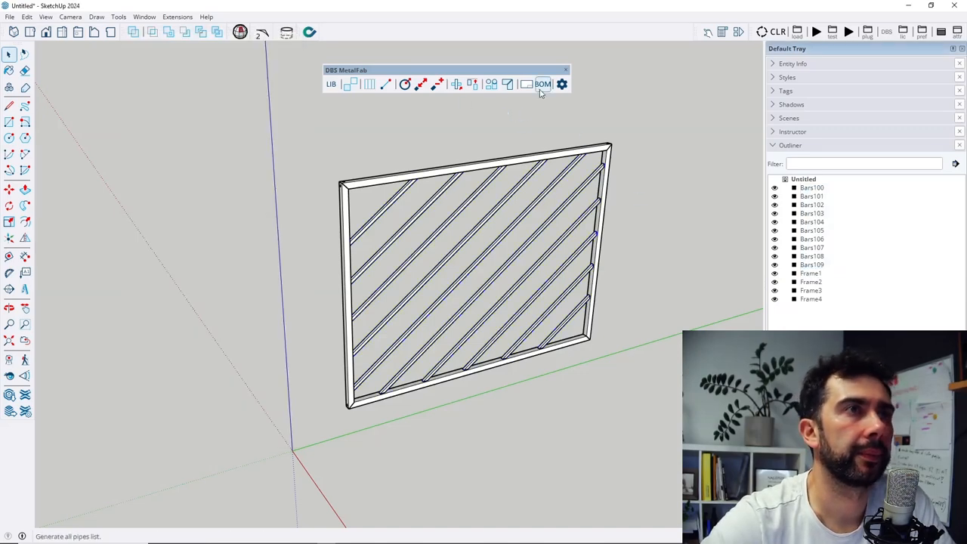
click(542, 83)
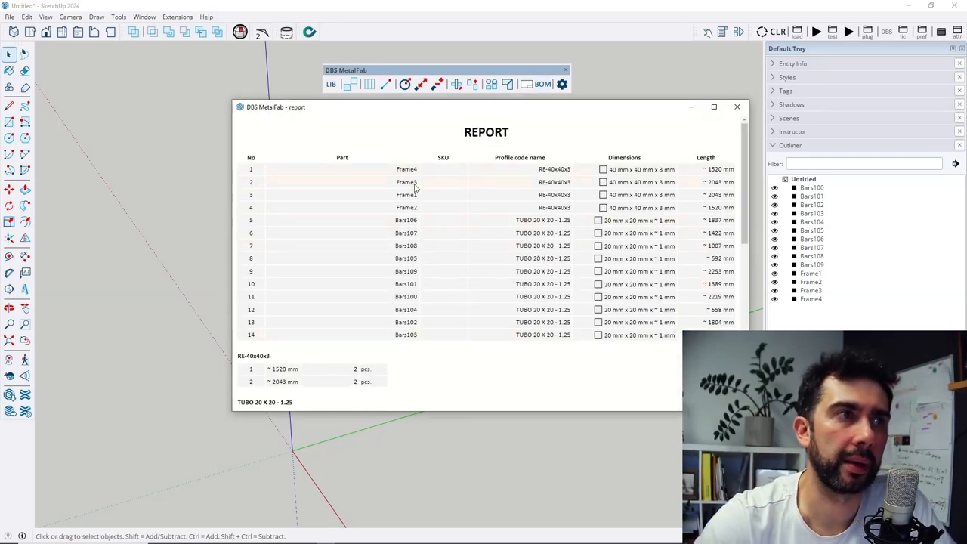
click(736, 106)
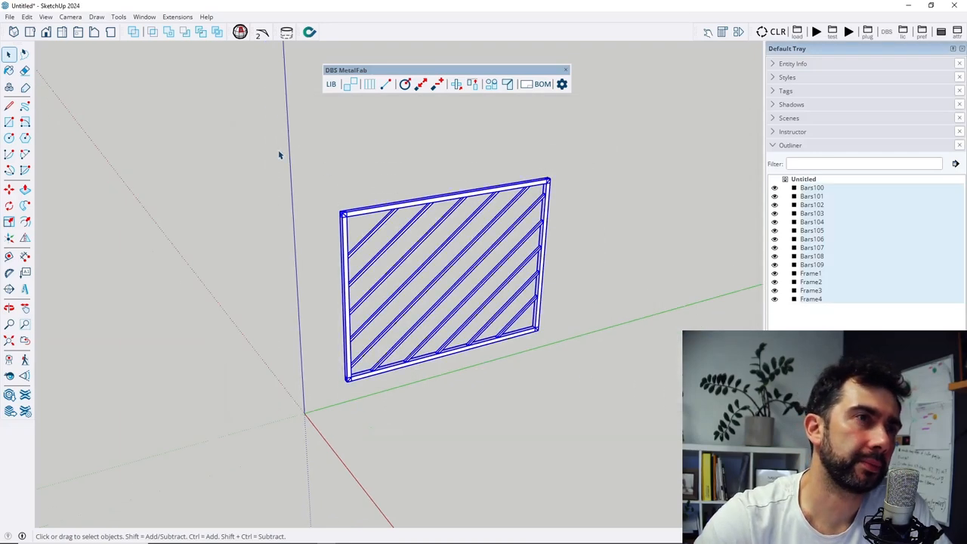
mouse_move(527, 83)
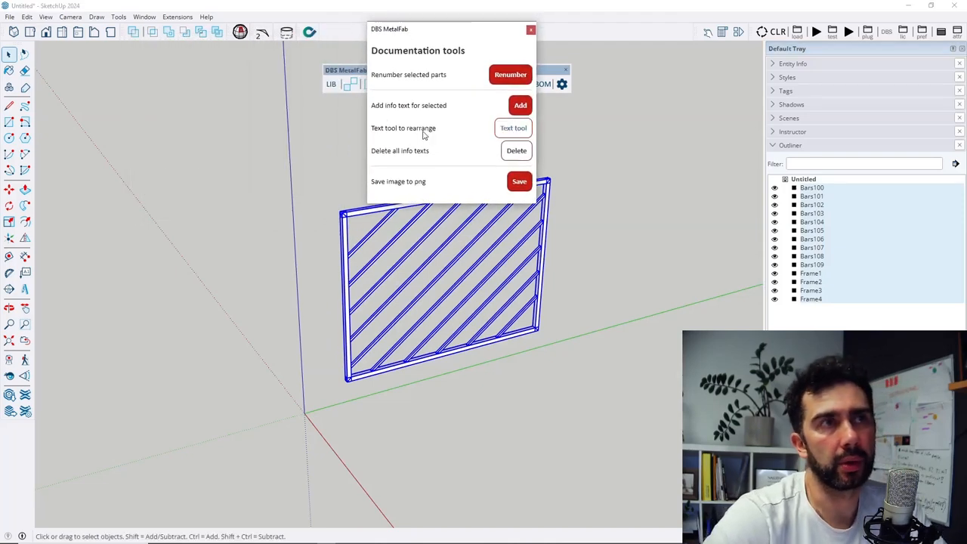
- Add name and length info text to all parts, then close Documentation tools
click(520, 105)
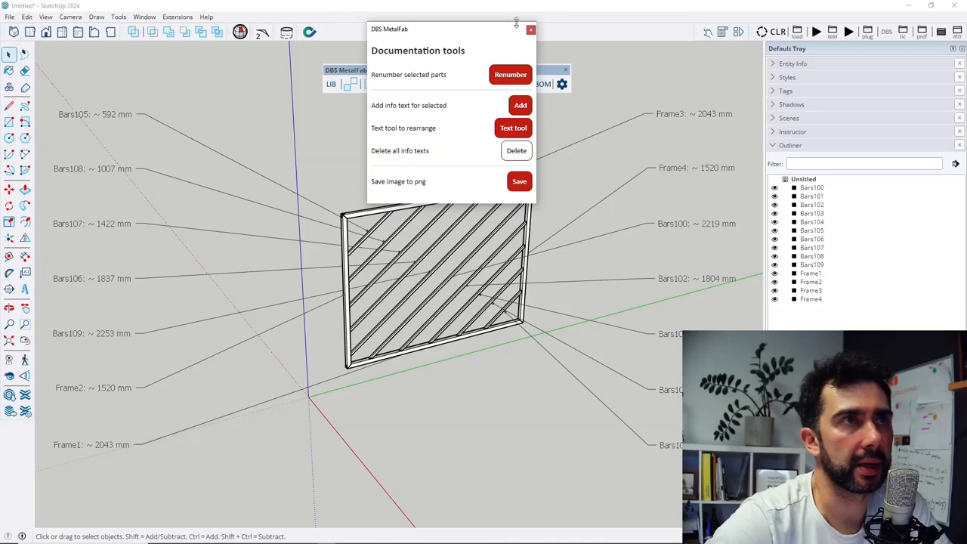
click(531, 30)
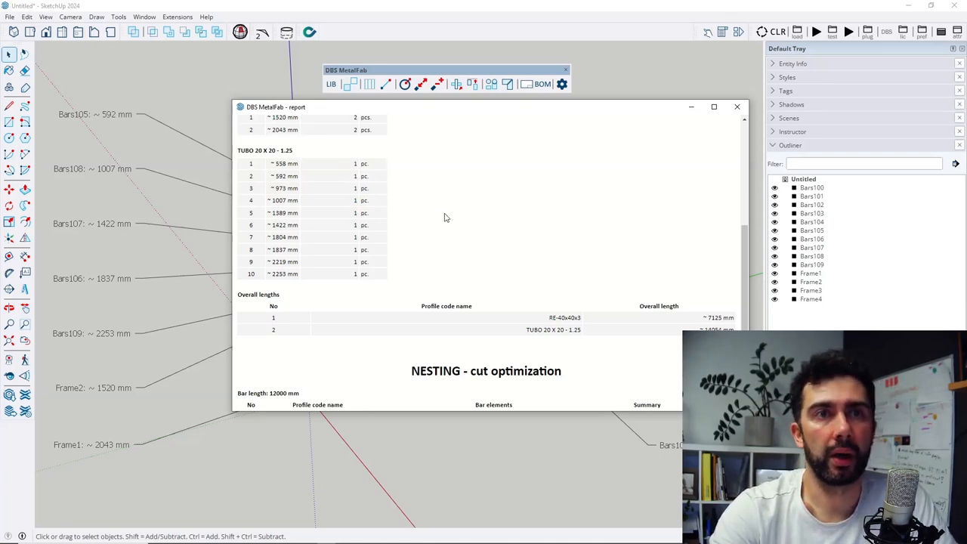
mouse_move(520, 212)
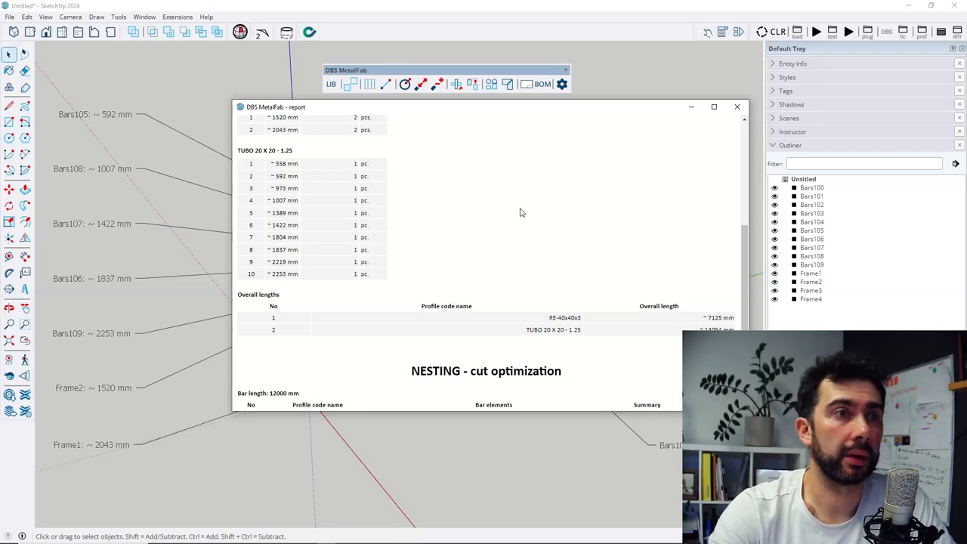